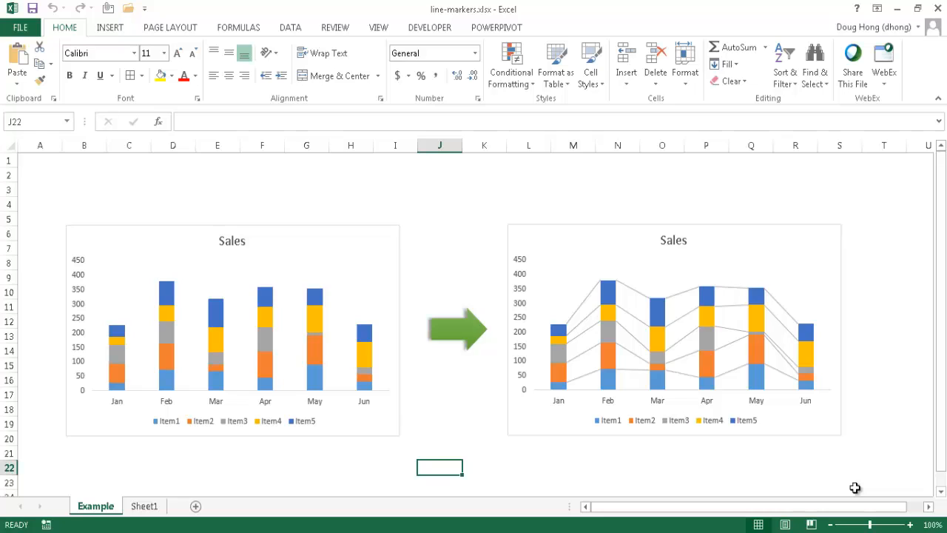
mouse_move(393, 284)
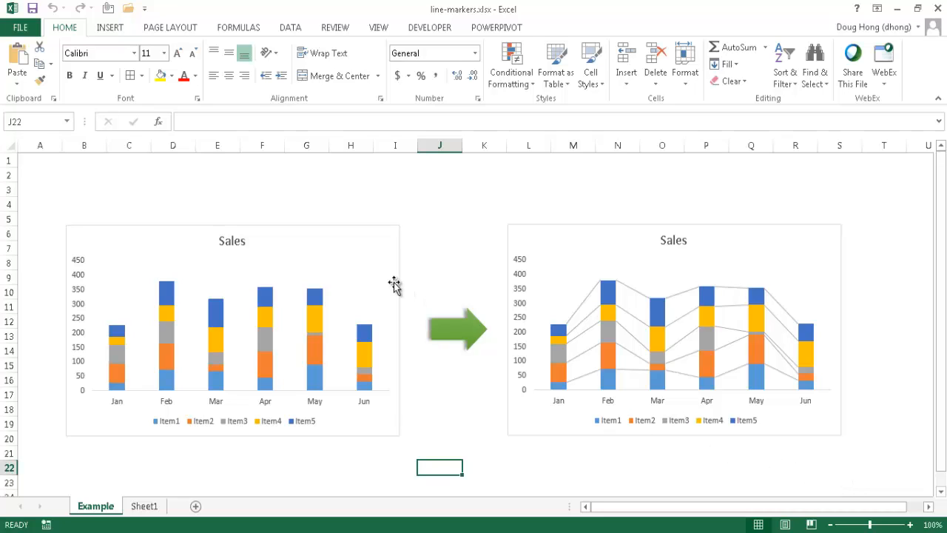
mouse_move(154, 249)
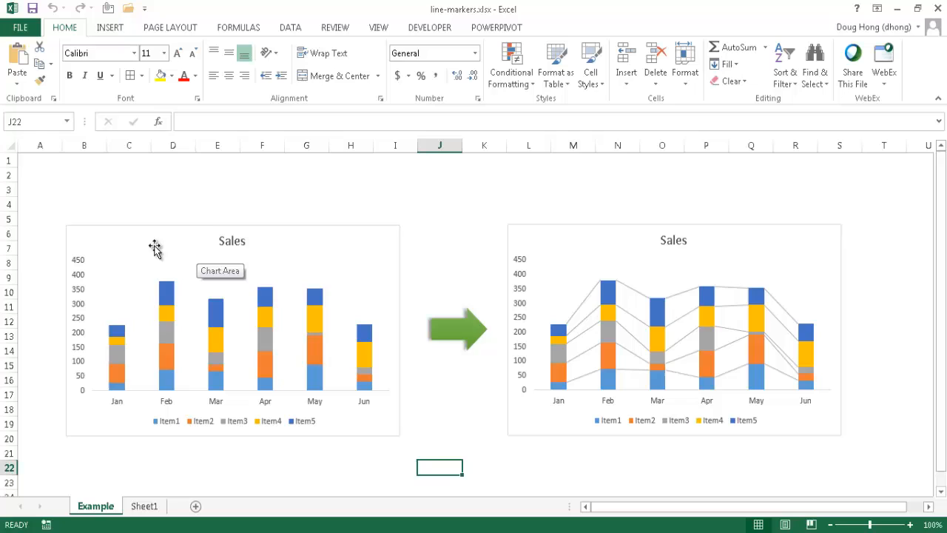
mouse_move(259, 305)
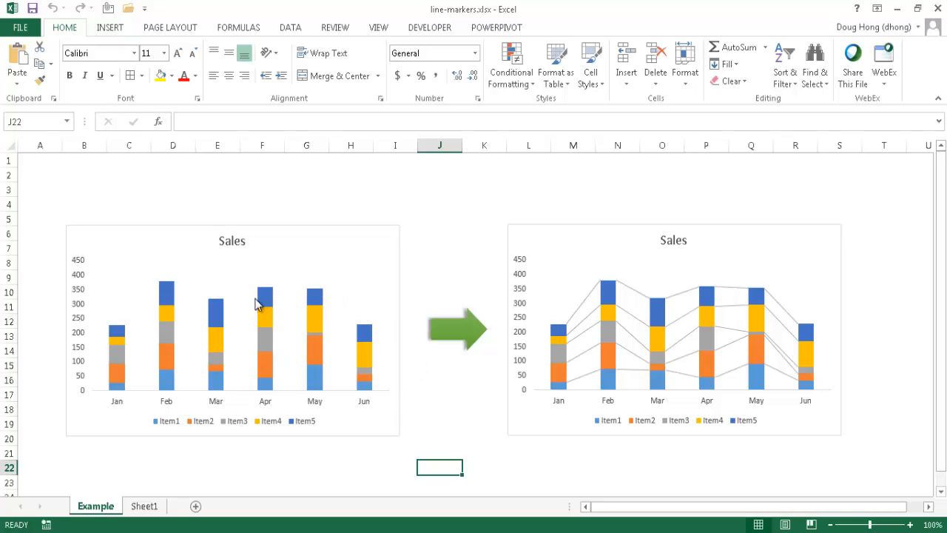
mouse_move(122, 347)
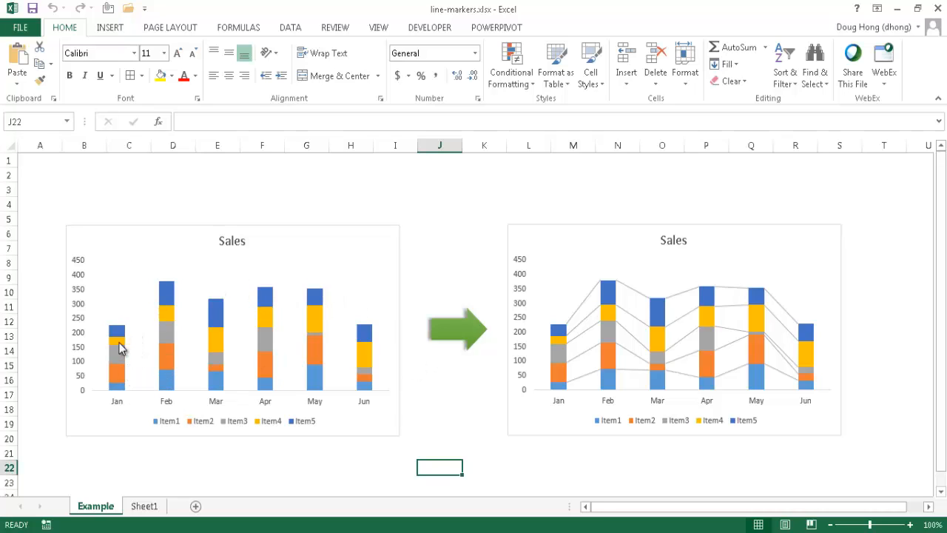
mouse_move(116, 368)
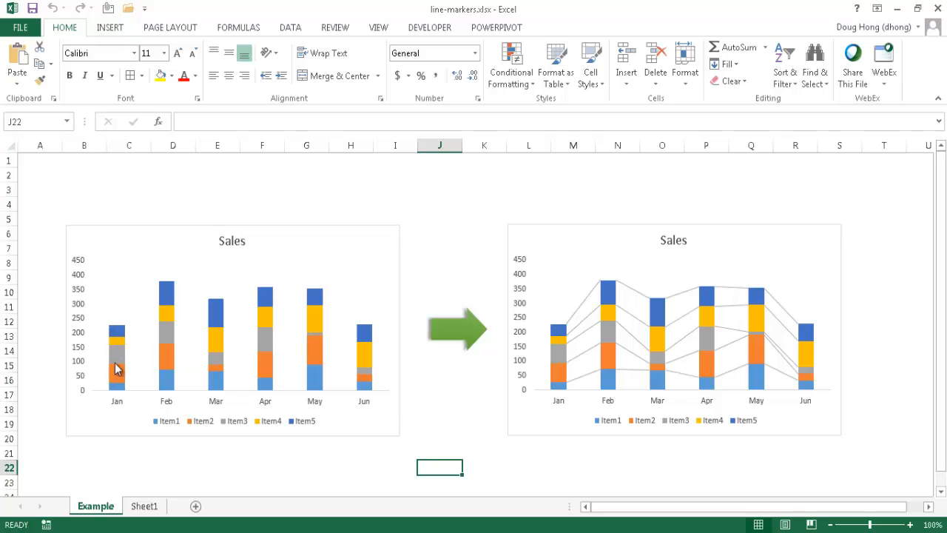
mouse_move(213, 402)
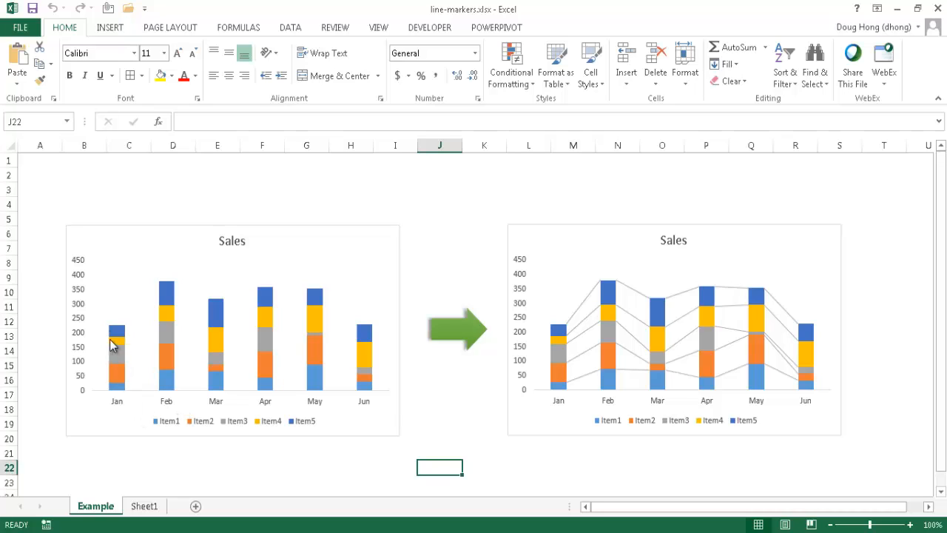
mouse_move(150, 288)
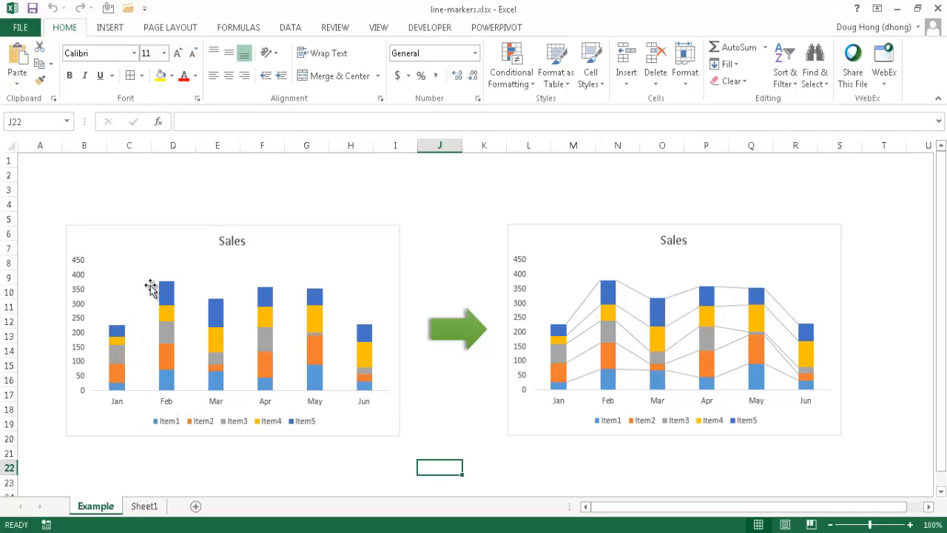
mouse_move(392, 372)
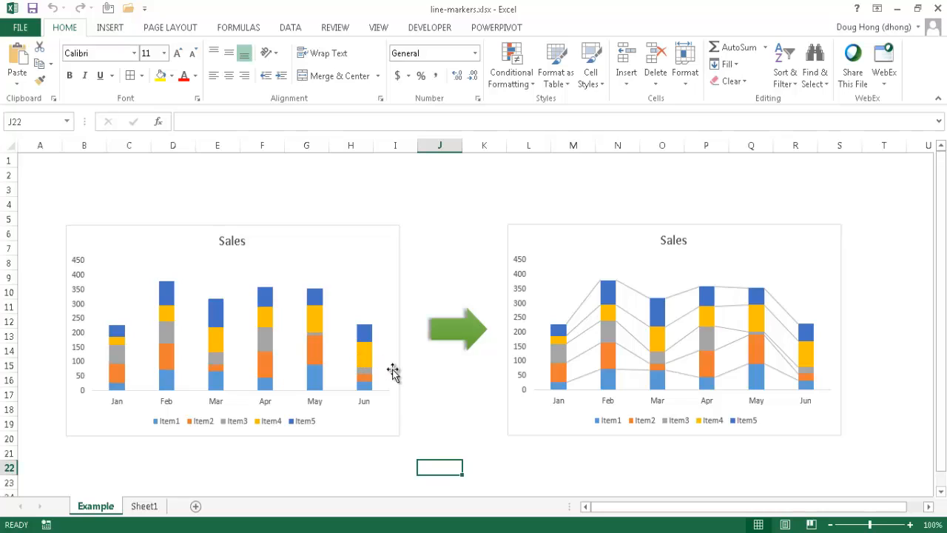
mouse_move(145, 352)
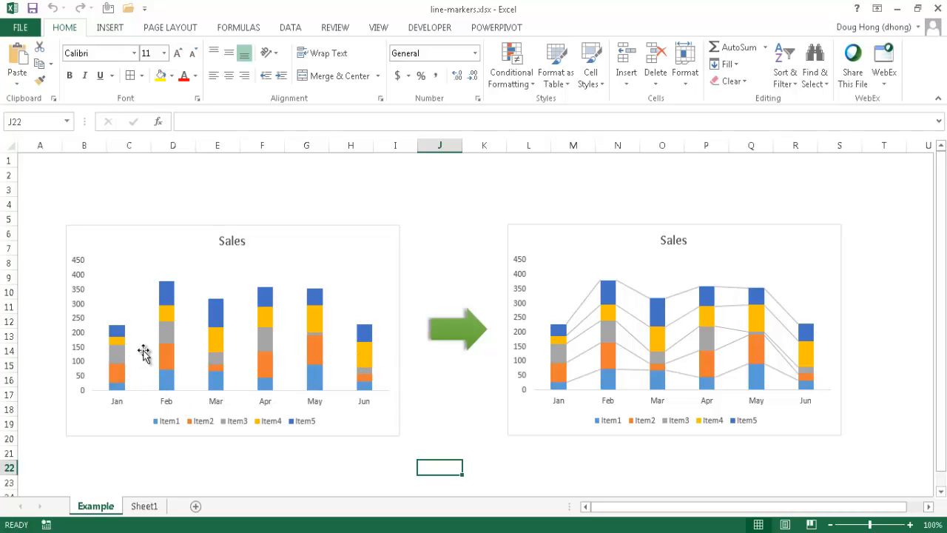
mouse_move(318, 347)
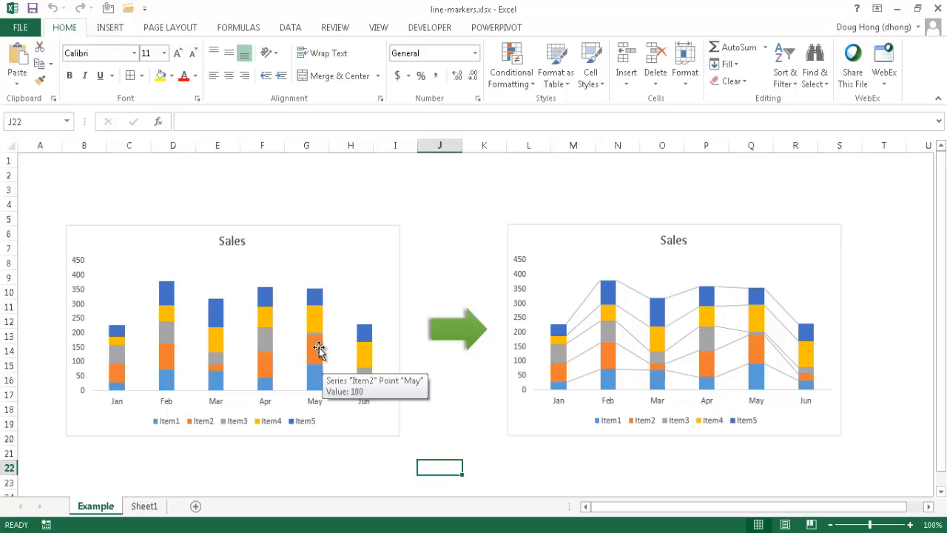
mouse_move(165, 363)
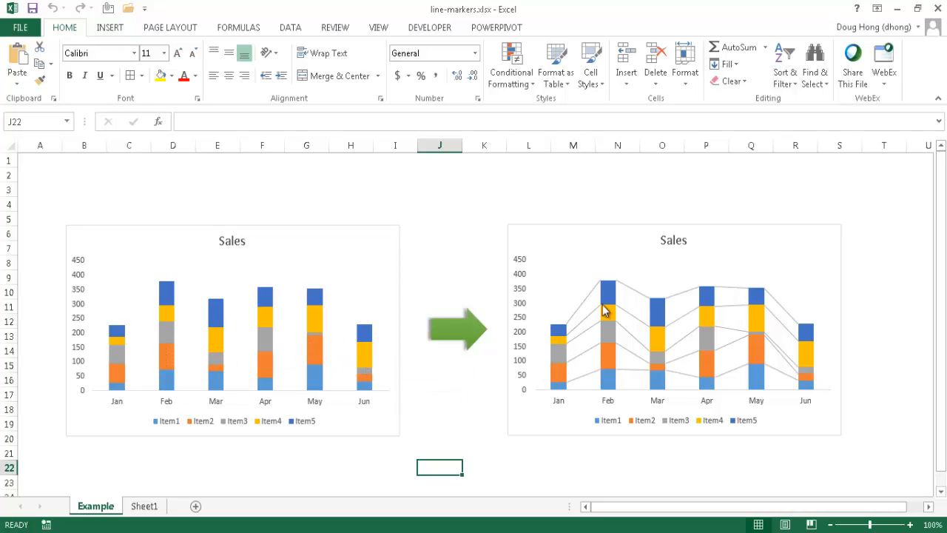
mouse_move(657, 377)
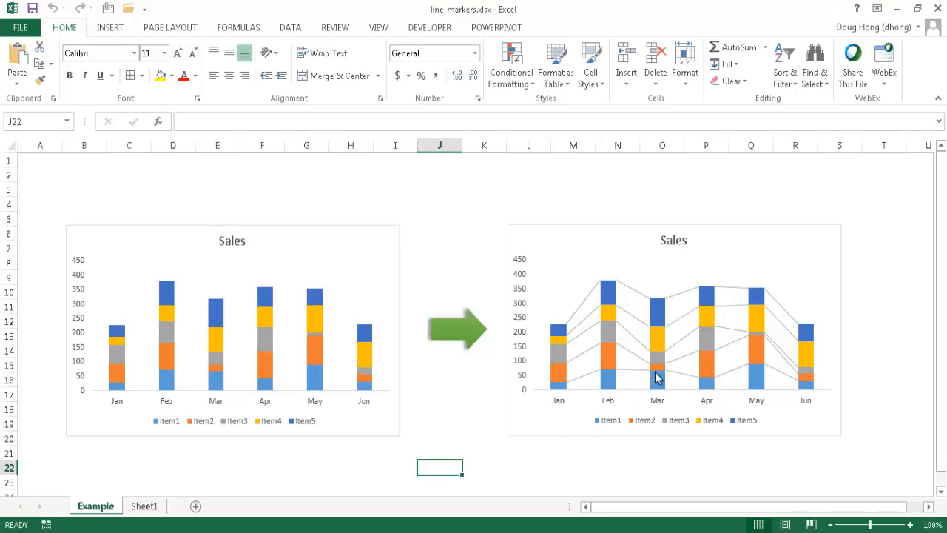
mouse_move(808, 382)
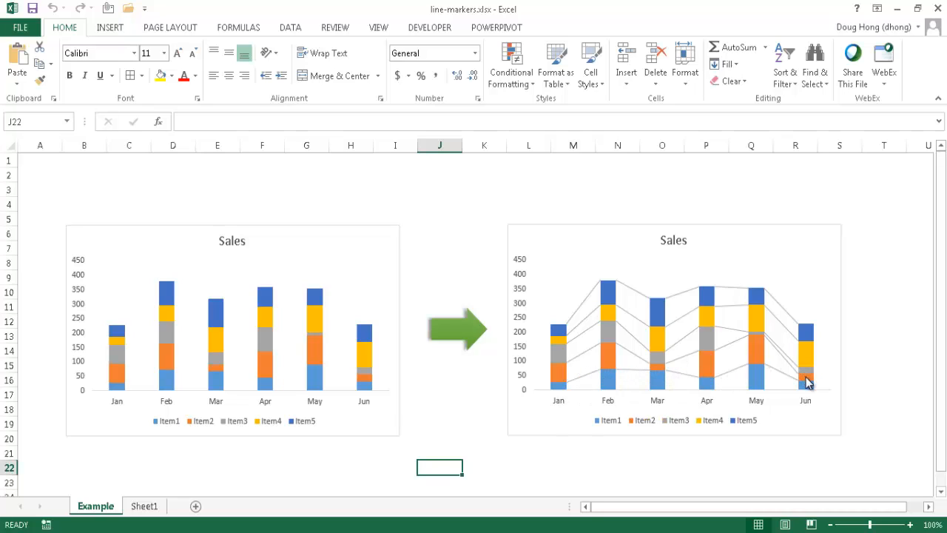
mouse_move(674, 381)
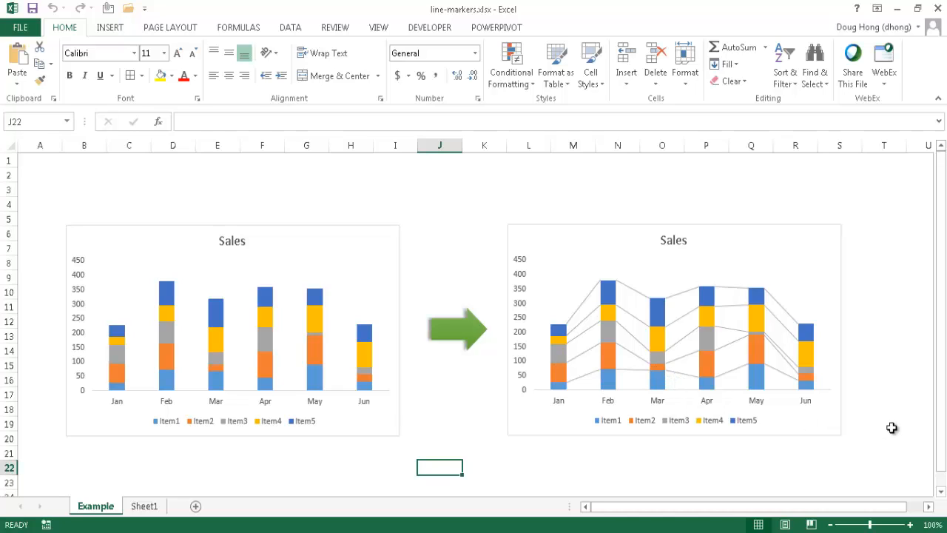
mouse_move(888, 426)
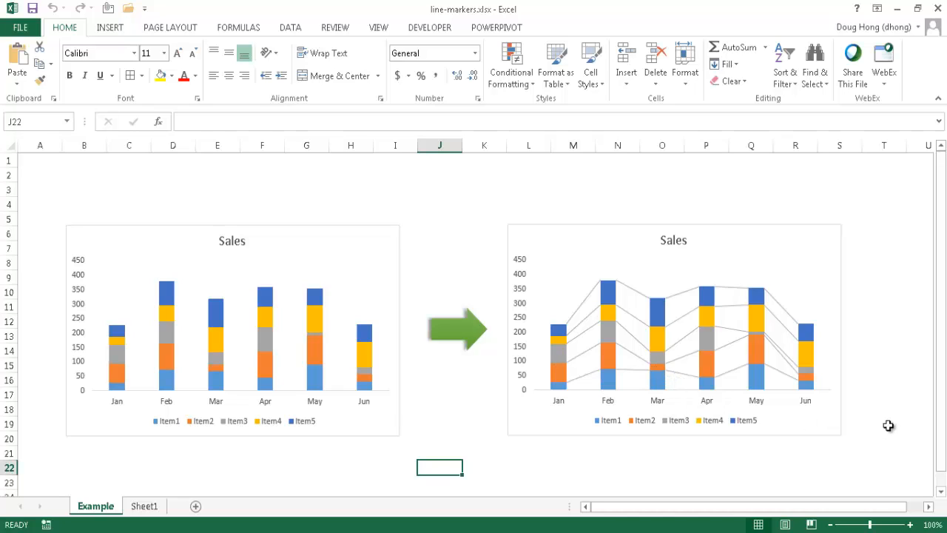
mouse_move(561, 314)
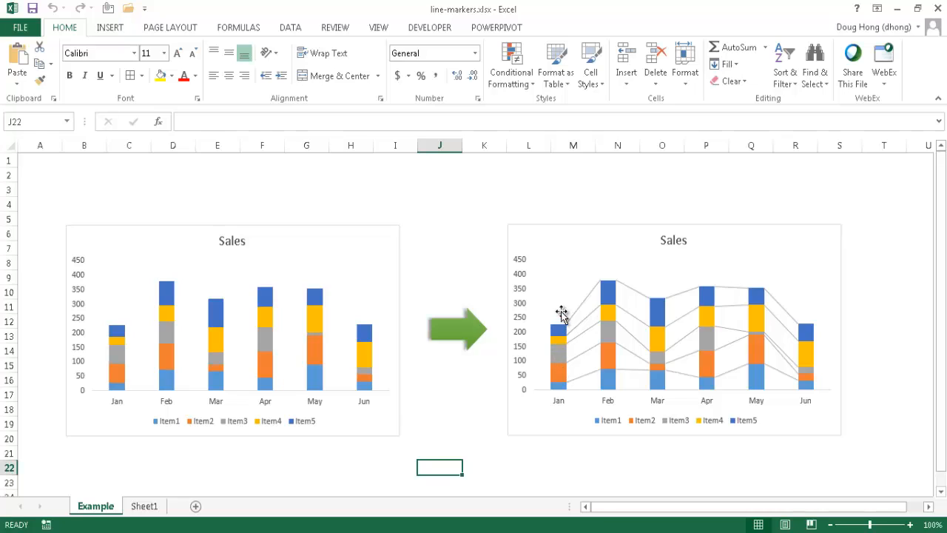
mouse_move(568, 366)
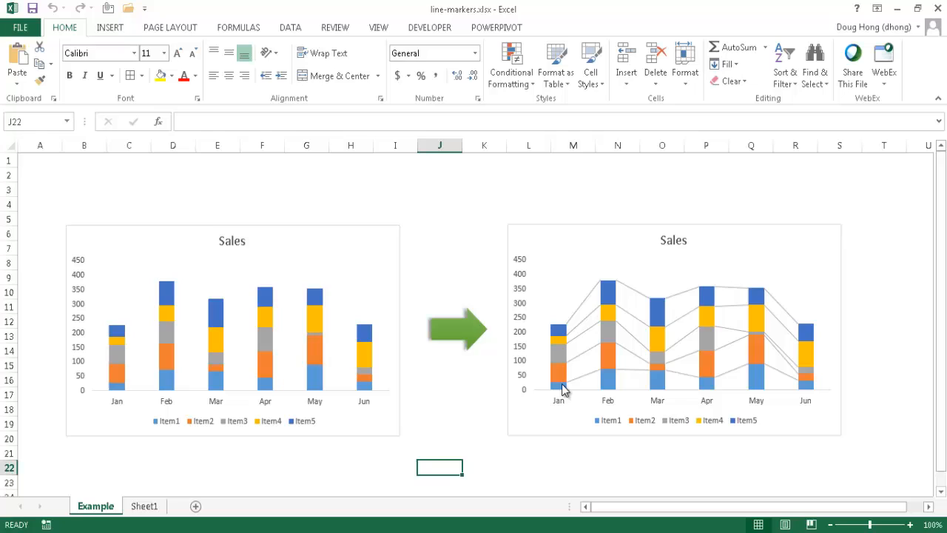
mouse_move(740, 388)
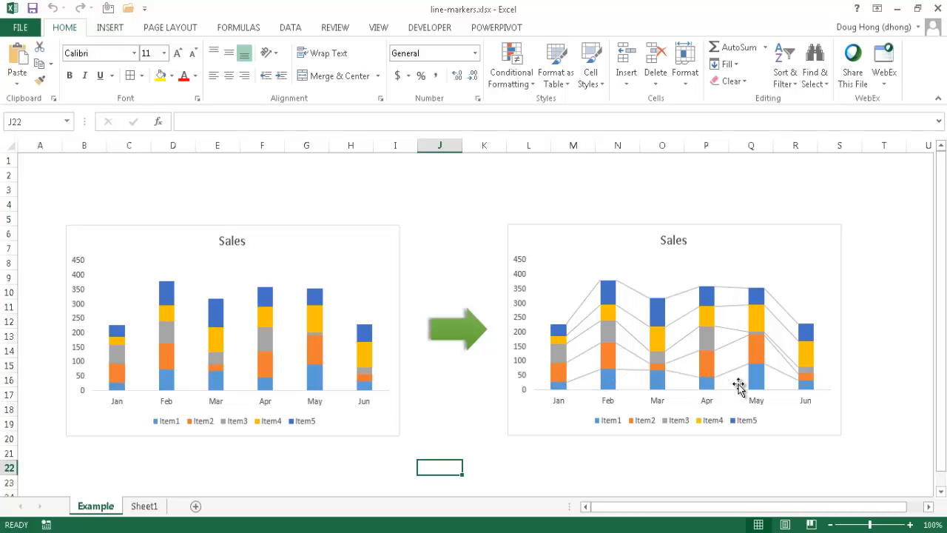
mouse_move(727, 367)
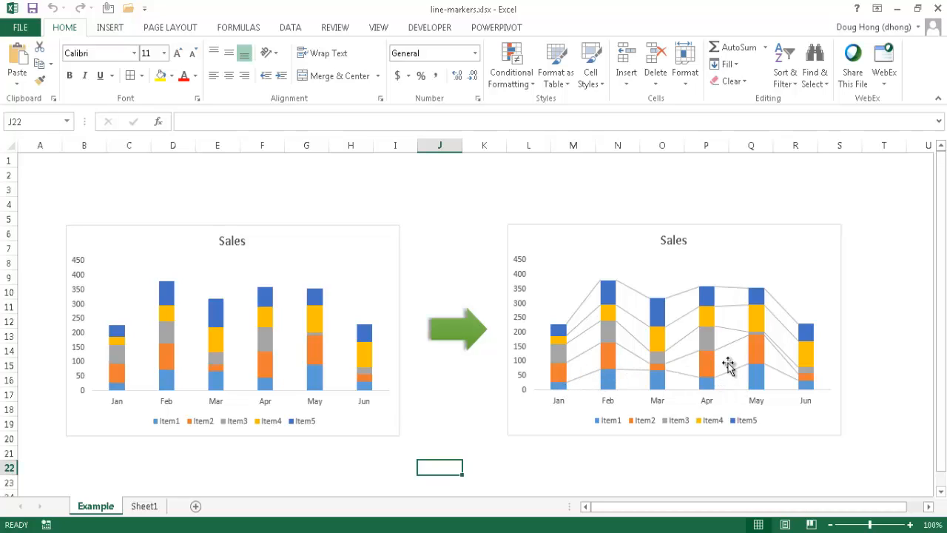
mouse_move(782, 368)
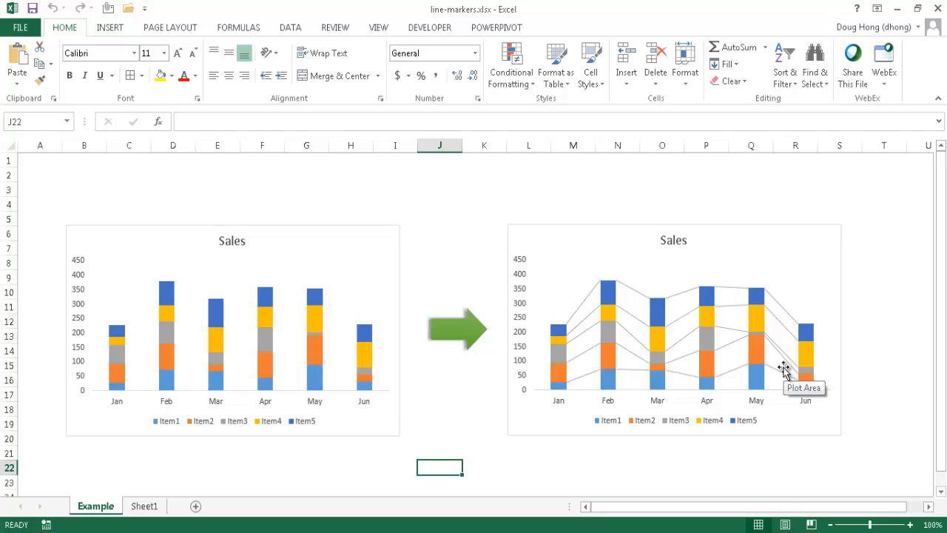
mouse_move(769, 381)
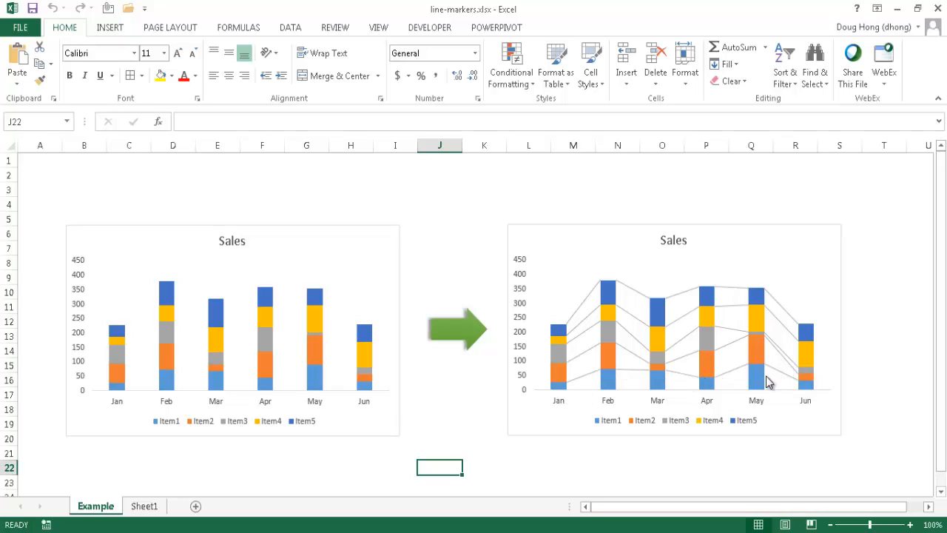
mouse_move(768, 372)
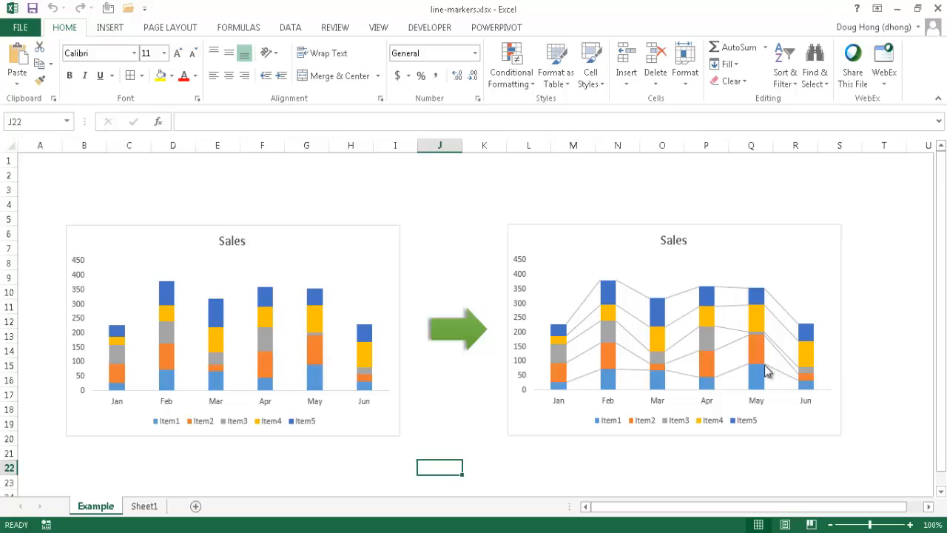
mouse_move(752, 352)
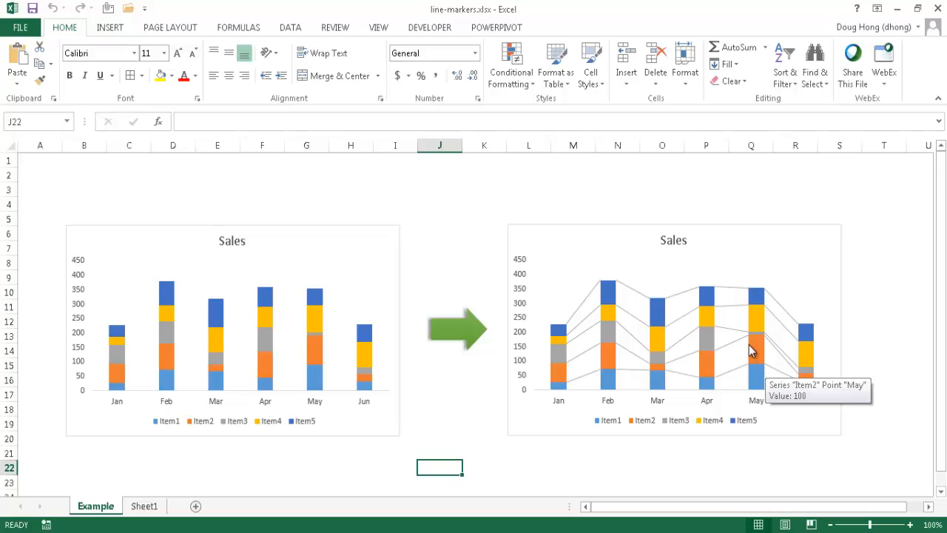
mouse_move(516, 366)
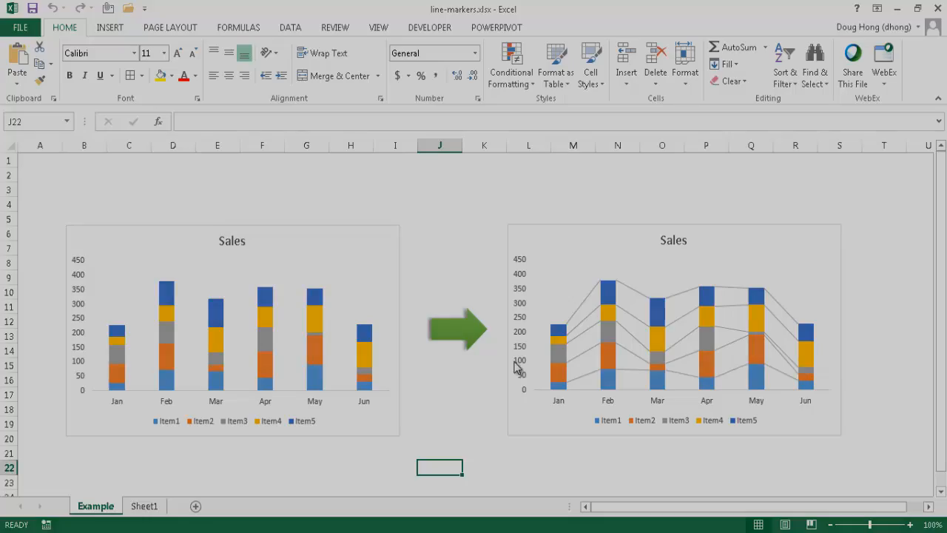
Insert a 2-D Stacked Column chart from the Item1–Item5 monthly sales table
left_click(145, 505)
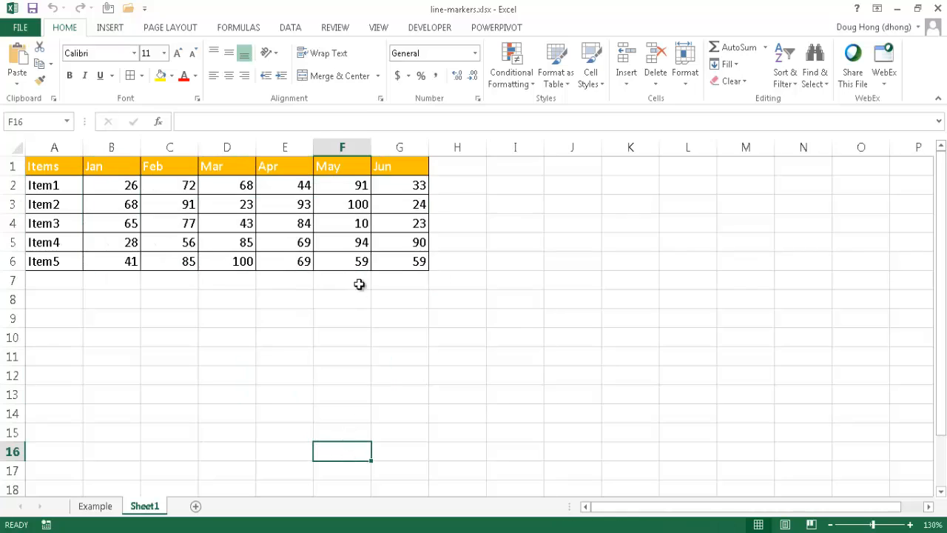
left_click(290, 222)
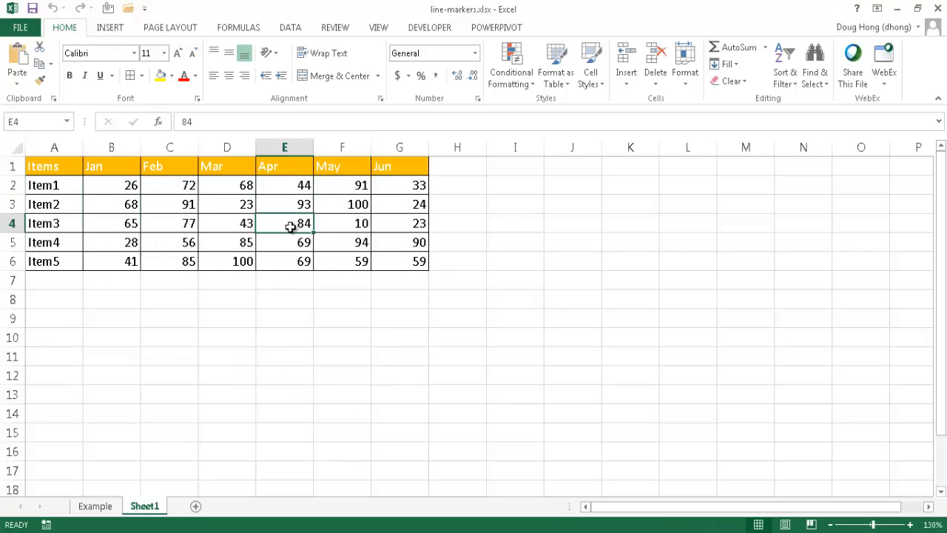
left_click(109, 27)
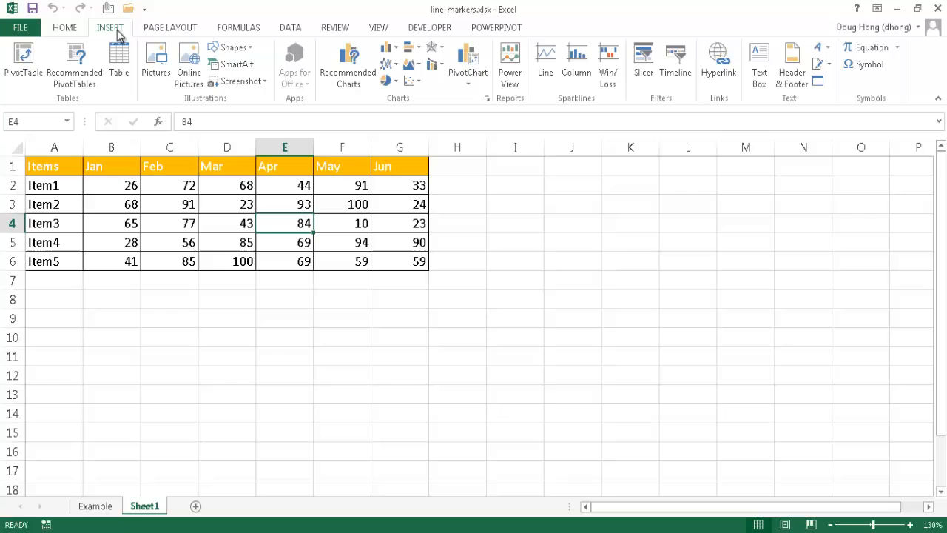
mouse_move(443, 109)
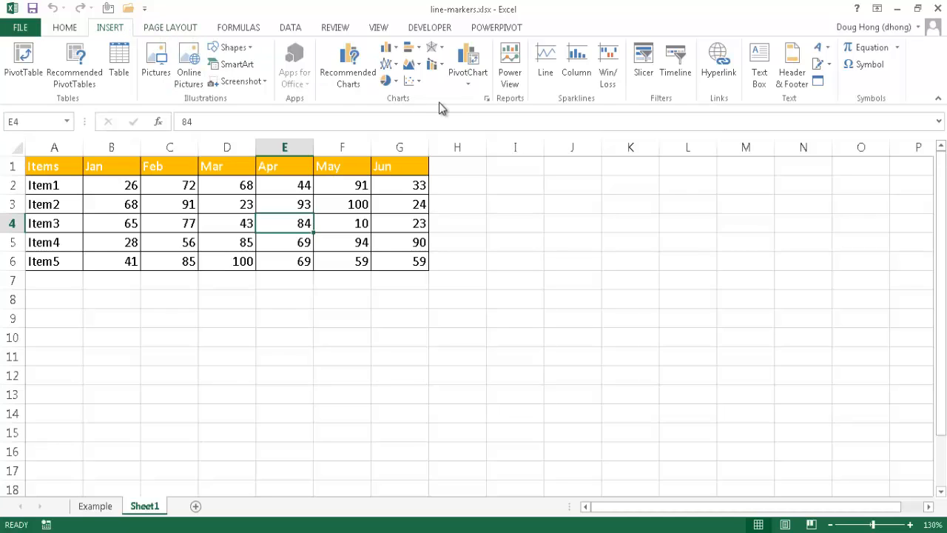
mouse_move(418, 74)
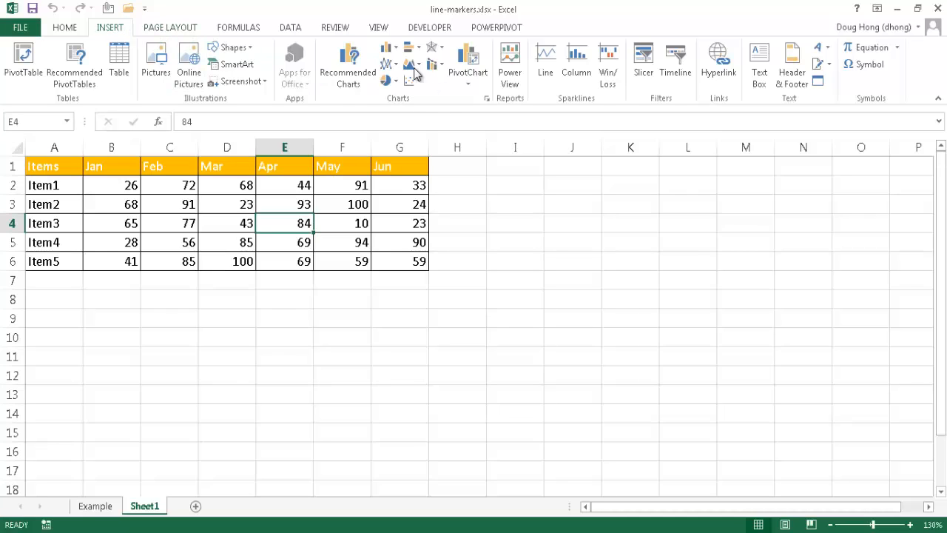
left_click(387, 52)
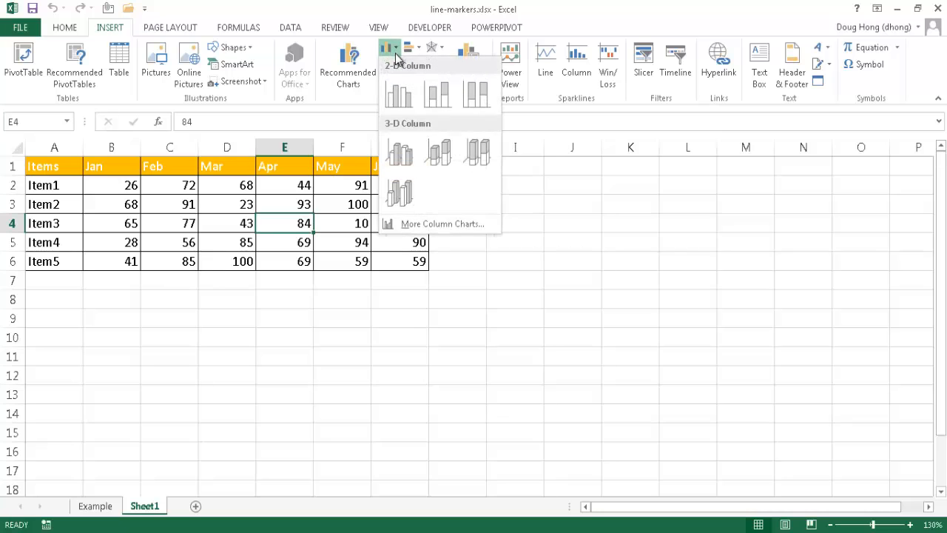
left_click(438, 94)
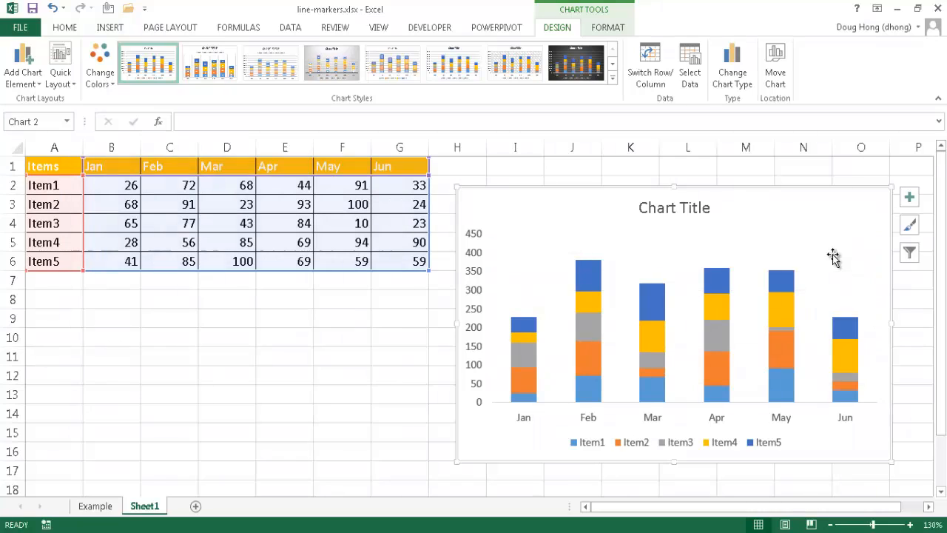
mouse_move(541, 409)
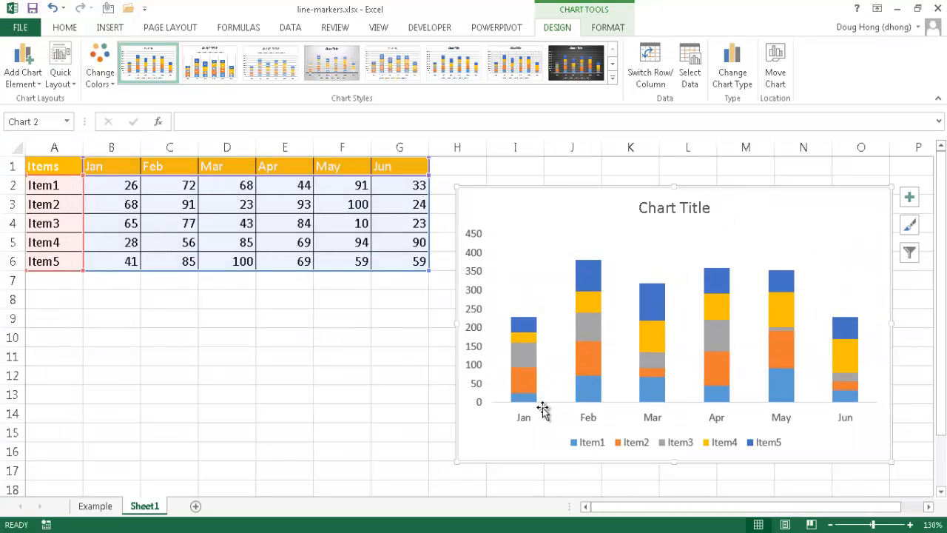
mouse_move(532, 378)
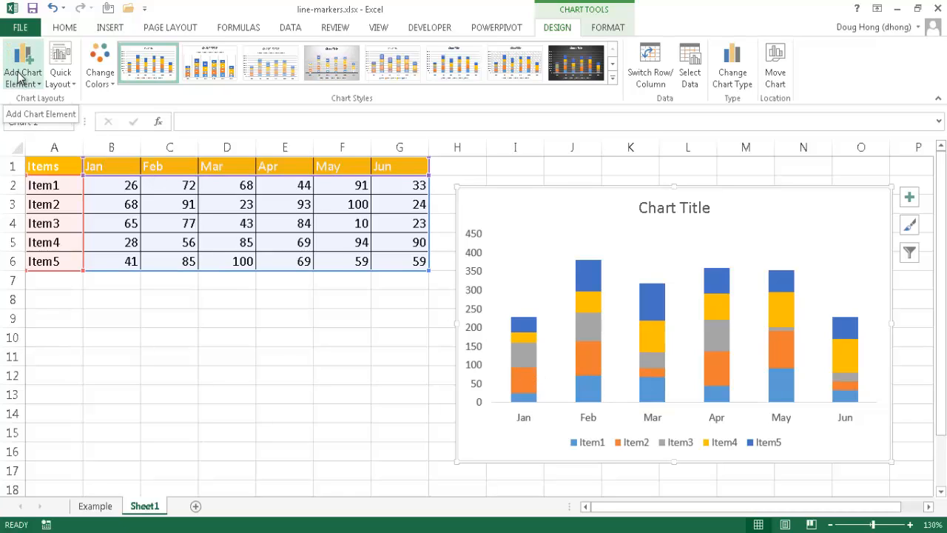
mouse_move(553, 216)
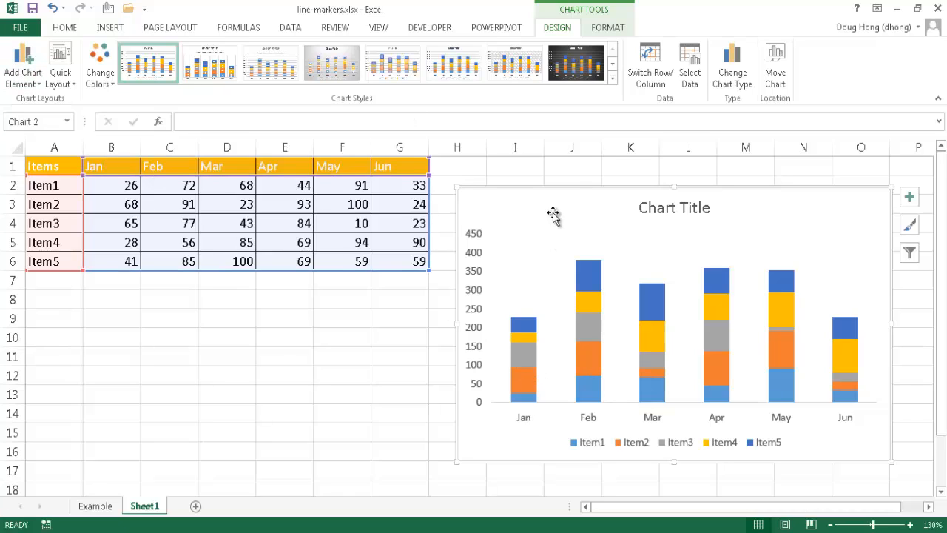
mouse_move(599, 15)
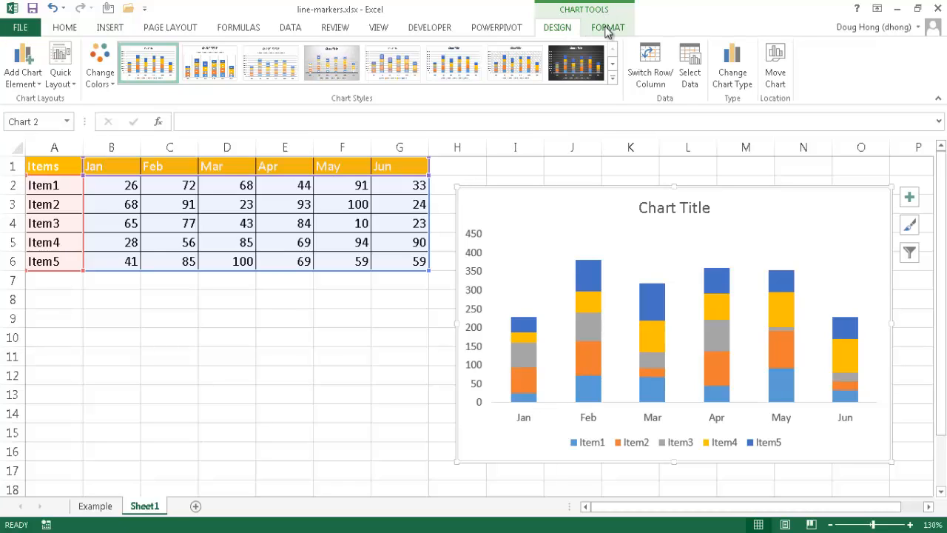
Add Series Lines linking each item's segments across the monthly columns
left_click(399, 317)
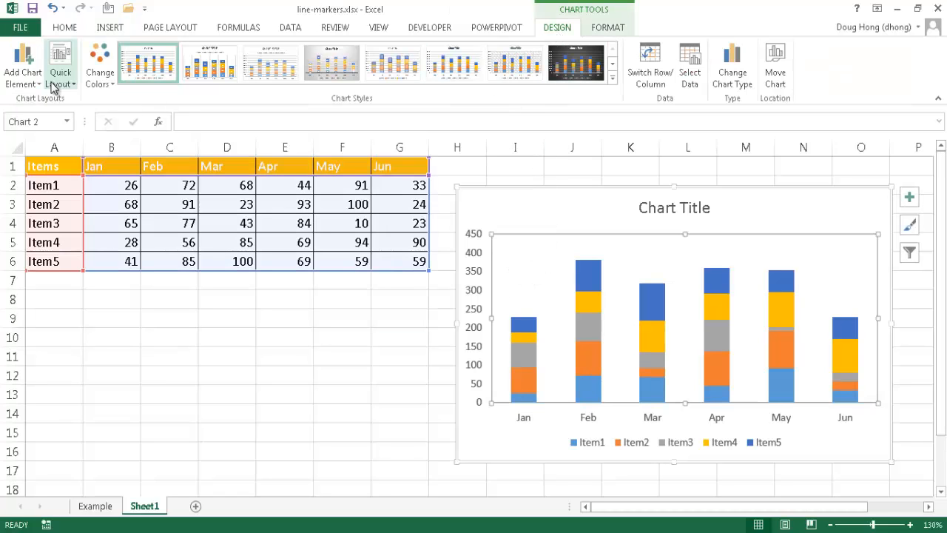
left_click(23, 67)
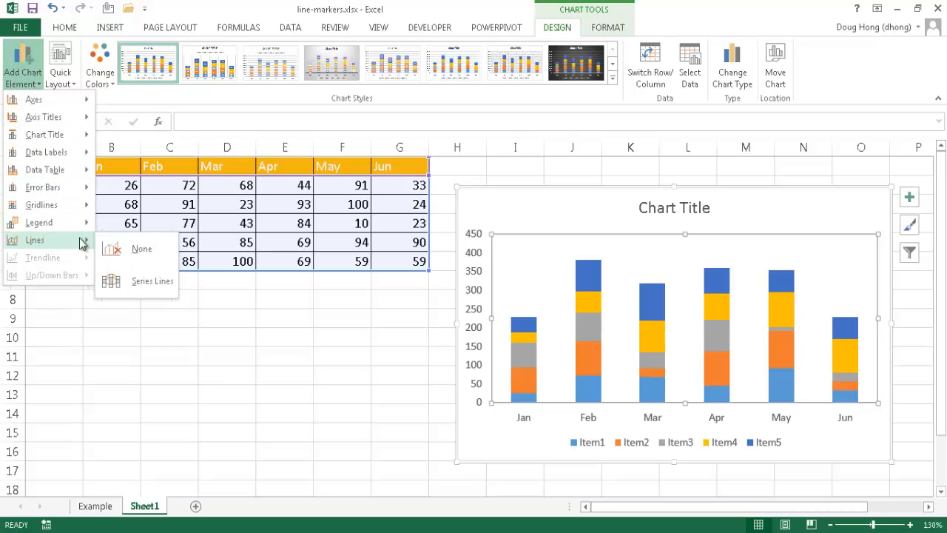
left_click(151, 282)
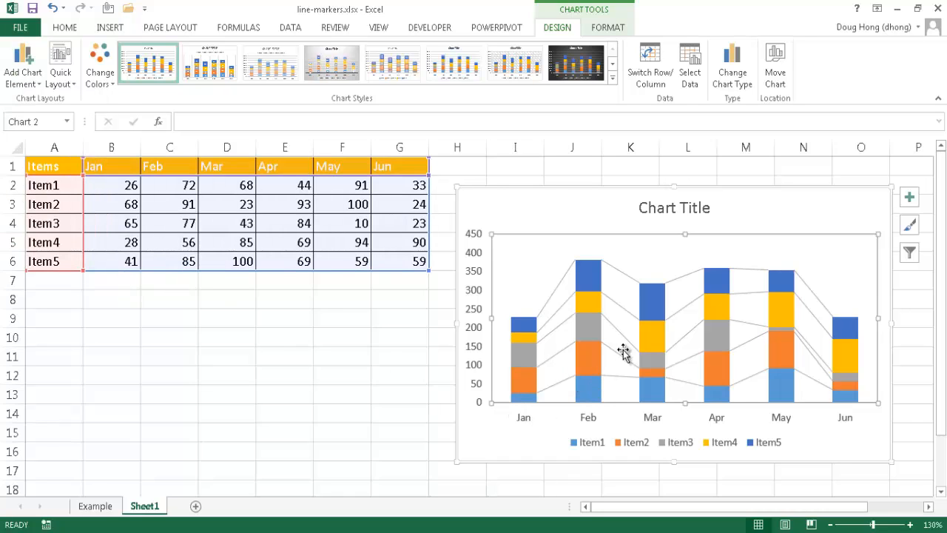
mouse_move(830, 263)
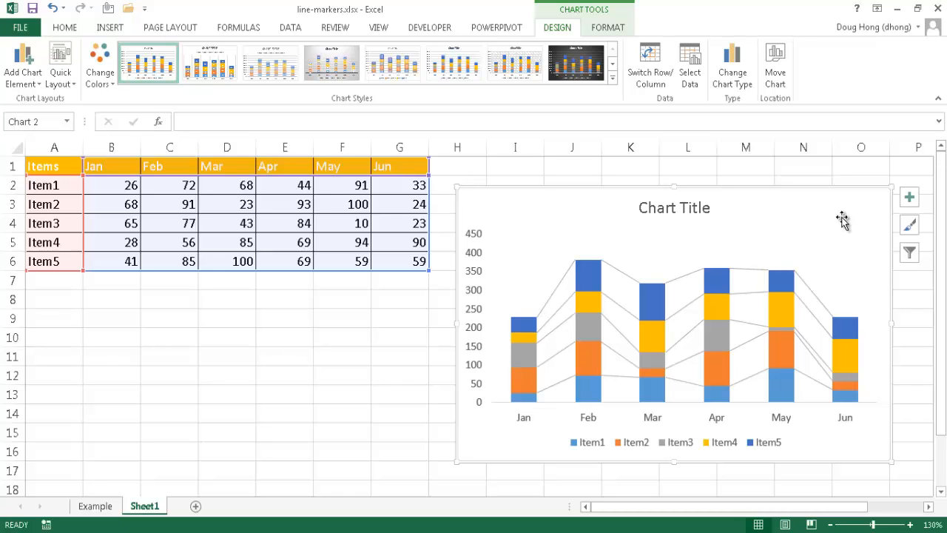
mouse_move(674, 237)
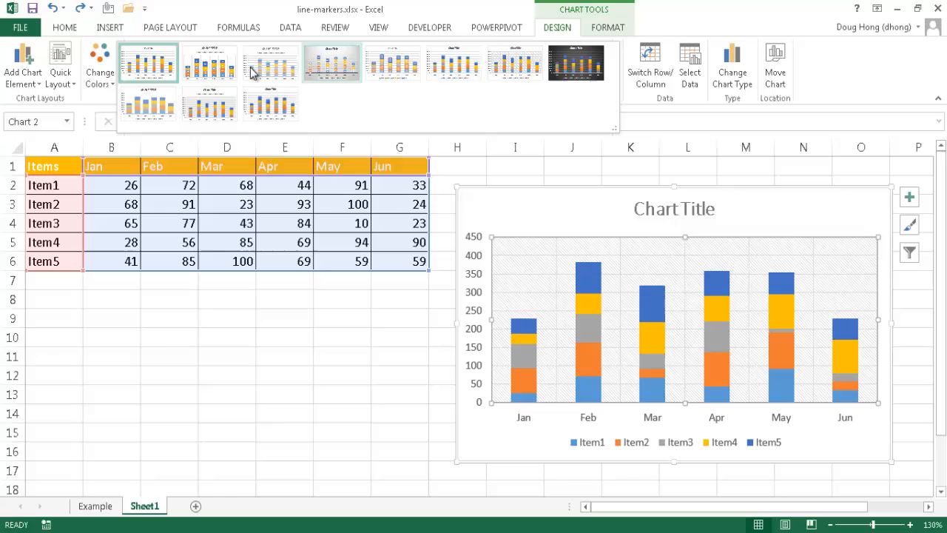
left_click(147, 63)
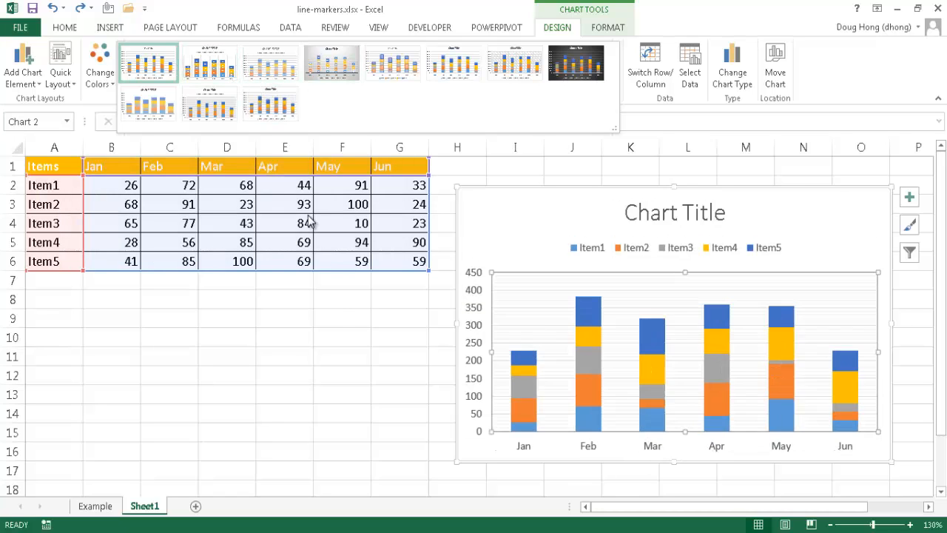
left_click(148, 62)
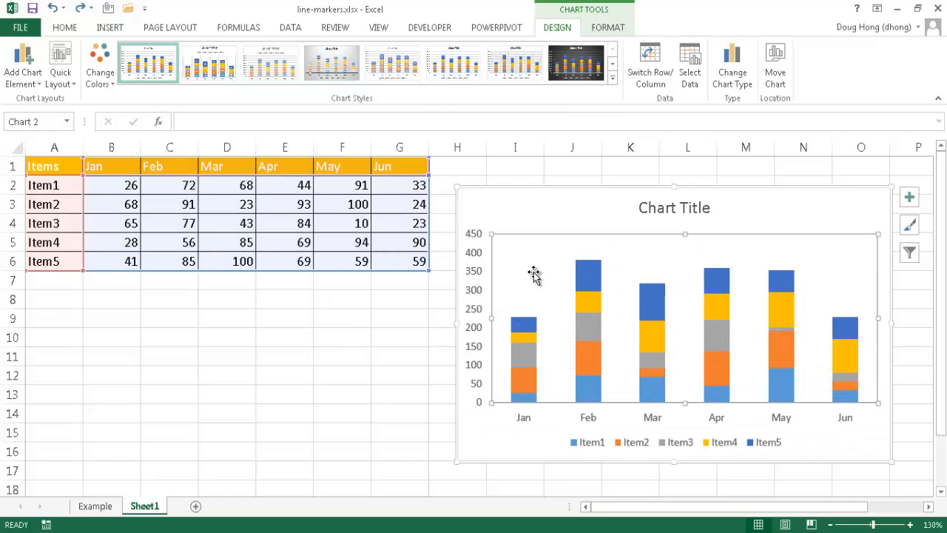
left_click(23, 71)
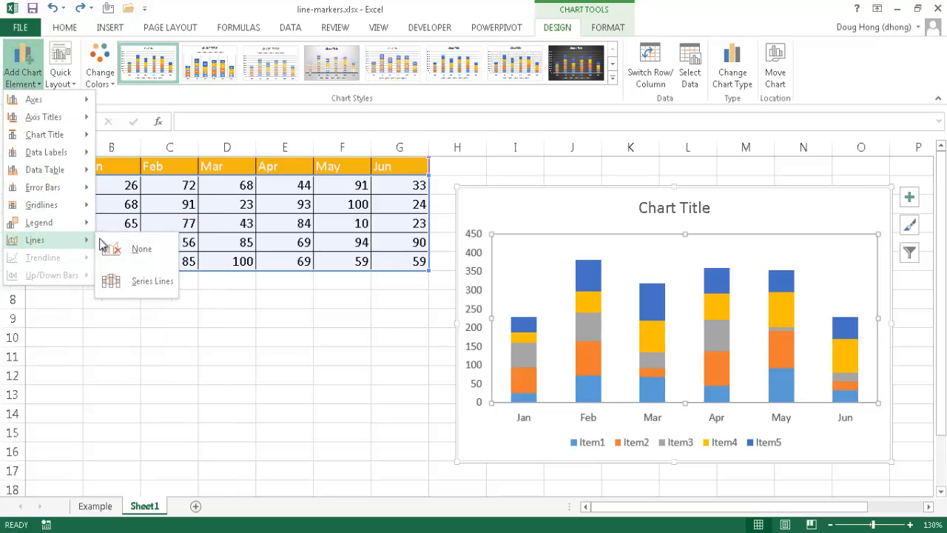
left_click(151, 281)
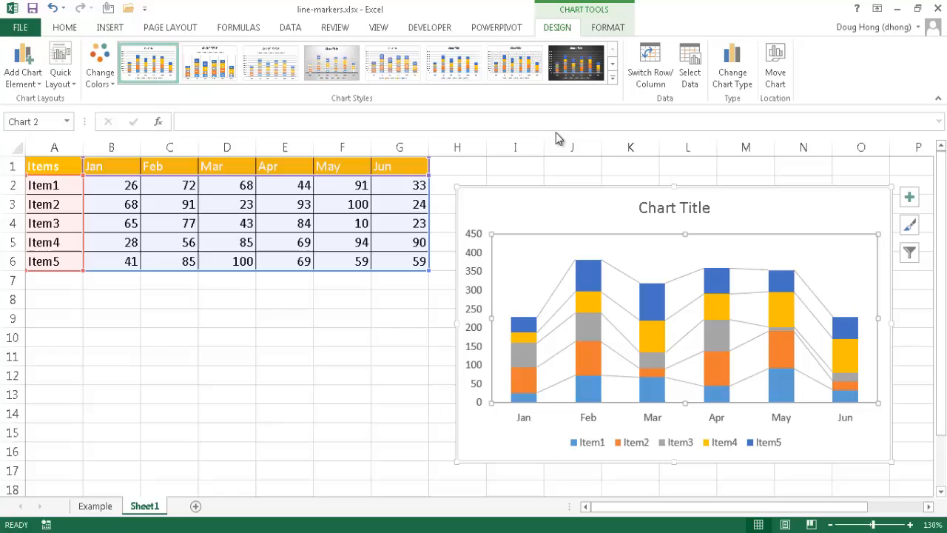
mouse_move(624, 106)
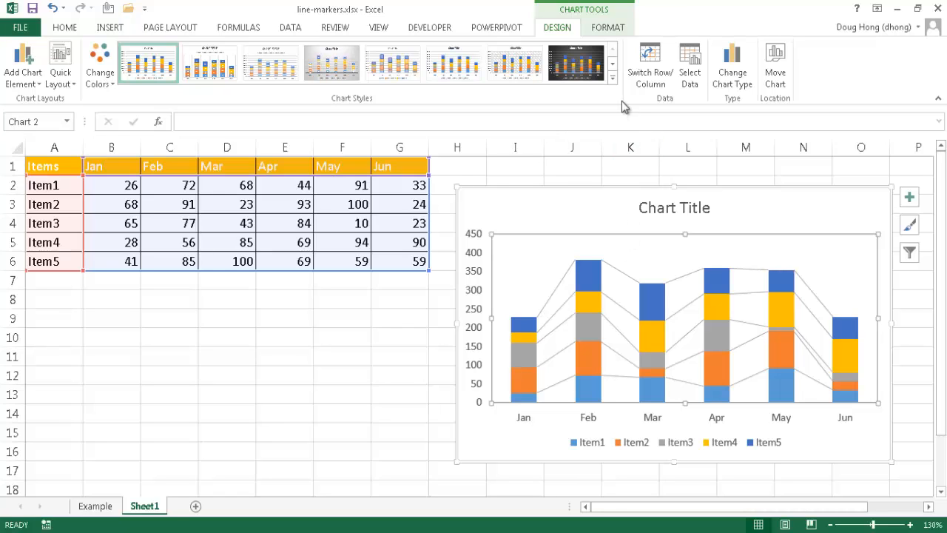
Browse the Quick Layout presets and leave them without applying one
left_click(612, 77)
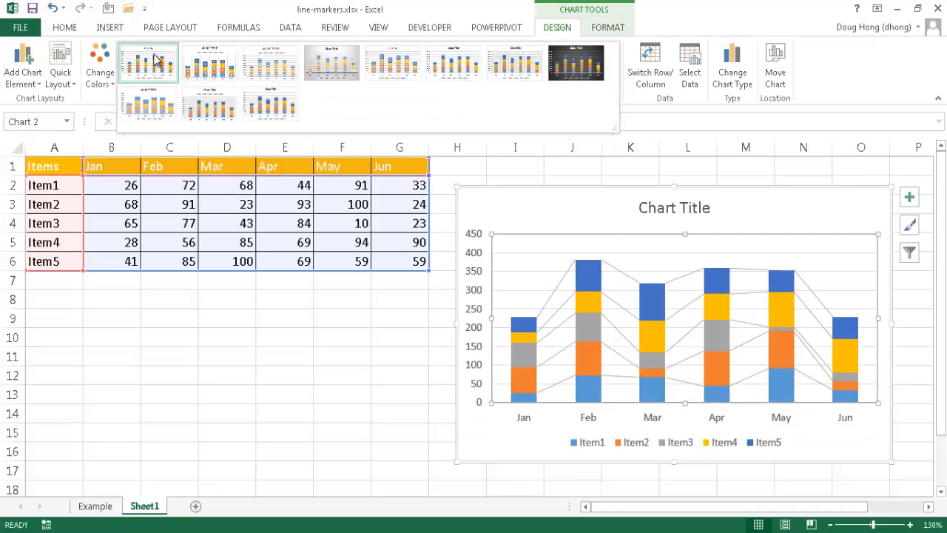
left_click(210, 62)
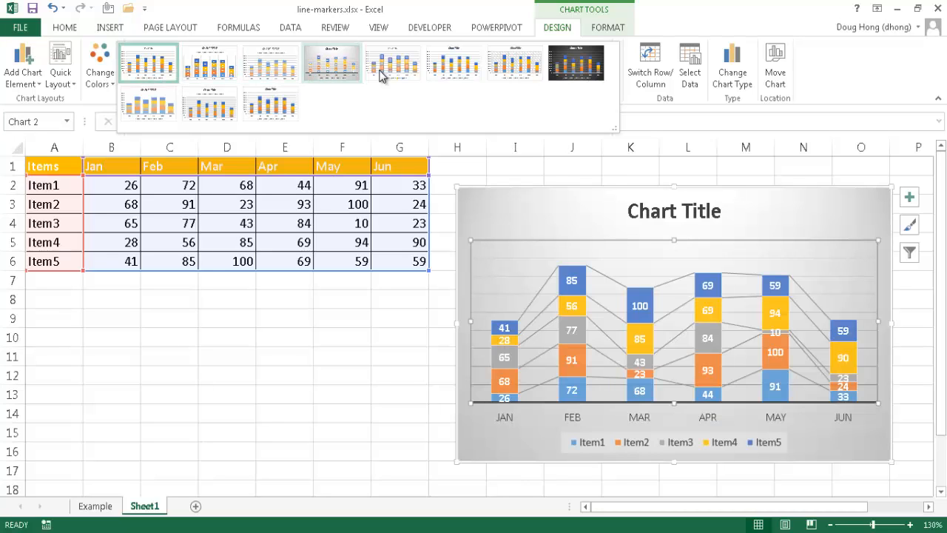
left_click(515, 62)
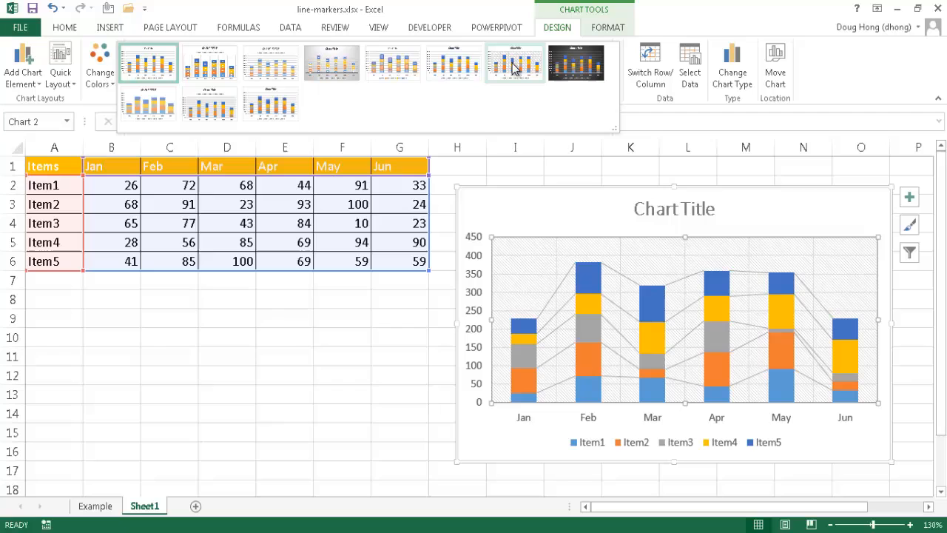
left_click(577, 62)
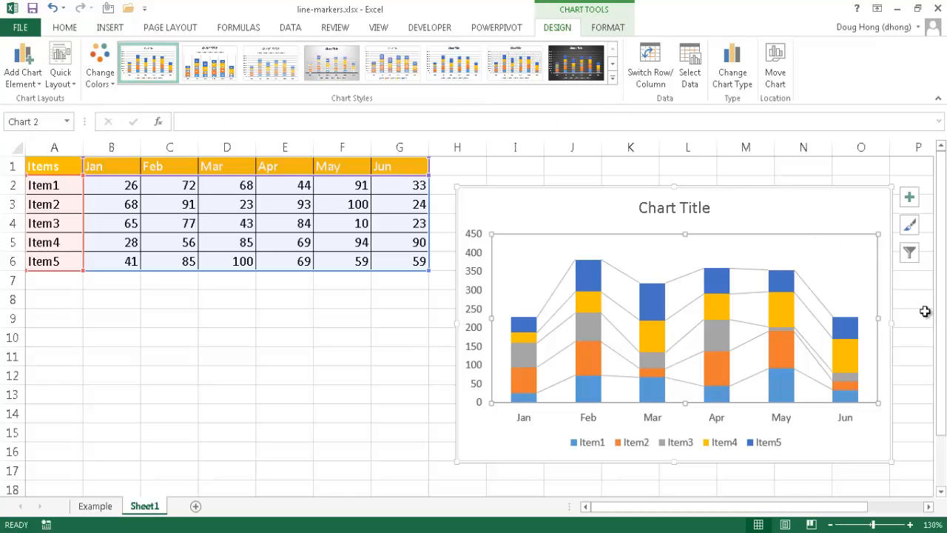
mouse_move(908, 224)
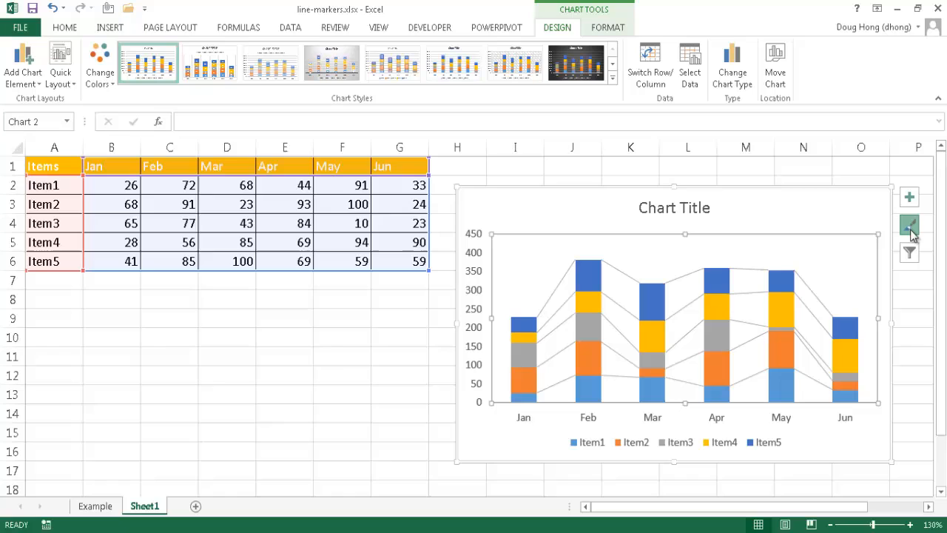
Preview chart designs in the Chart Styles pane beside the chart
left_click(908, 225)
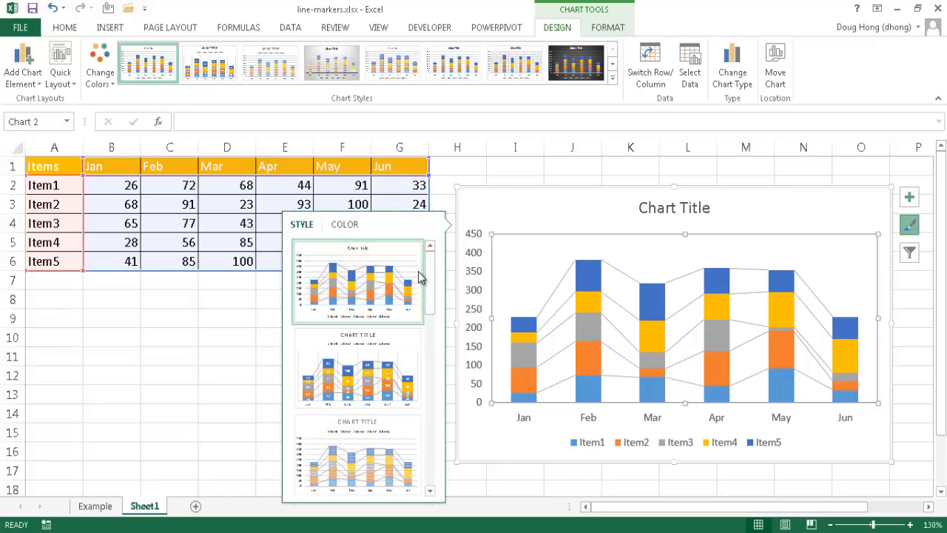
left_click(358, 370)
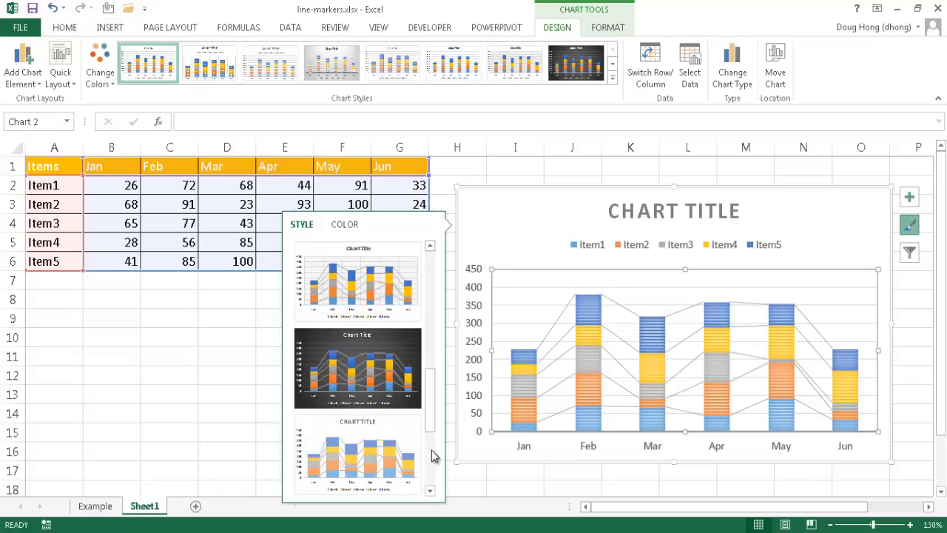
scroll("down", 3)
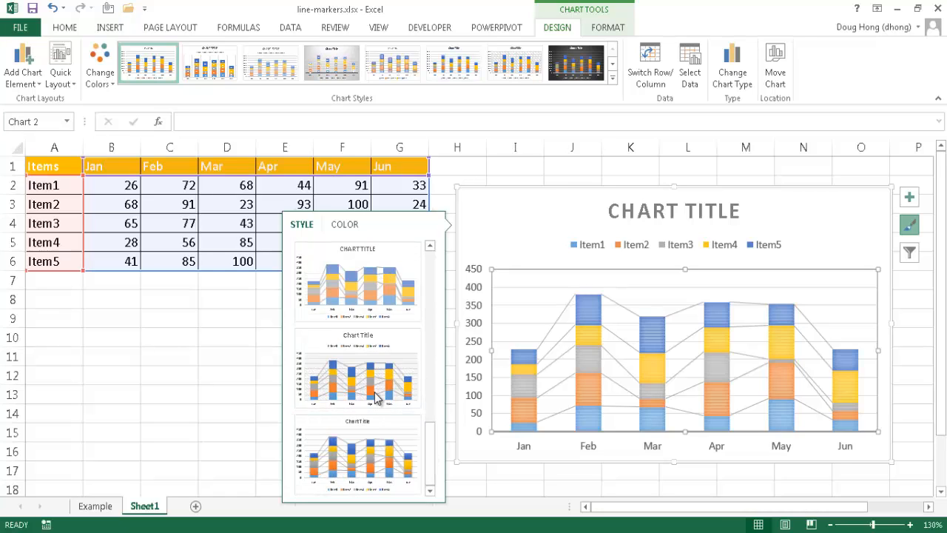
Switch the Chart Styles pane to Color to preview the blue Monochromatic palette
left_click(343, 225)
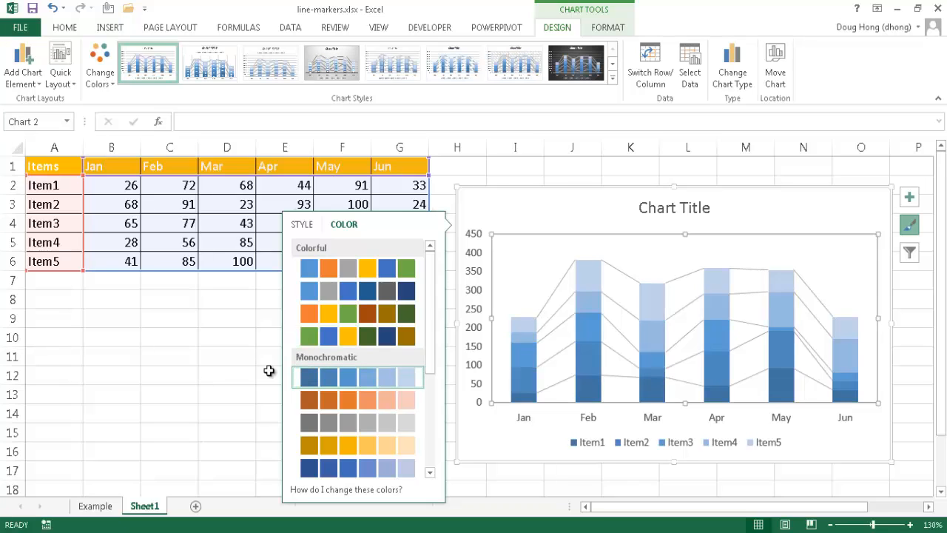
mouse_move(265, 370)
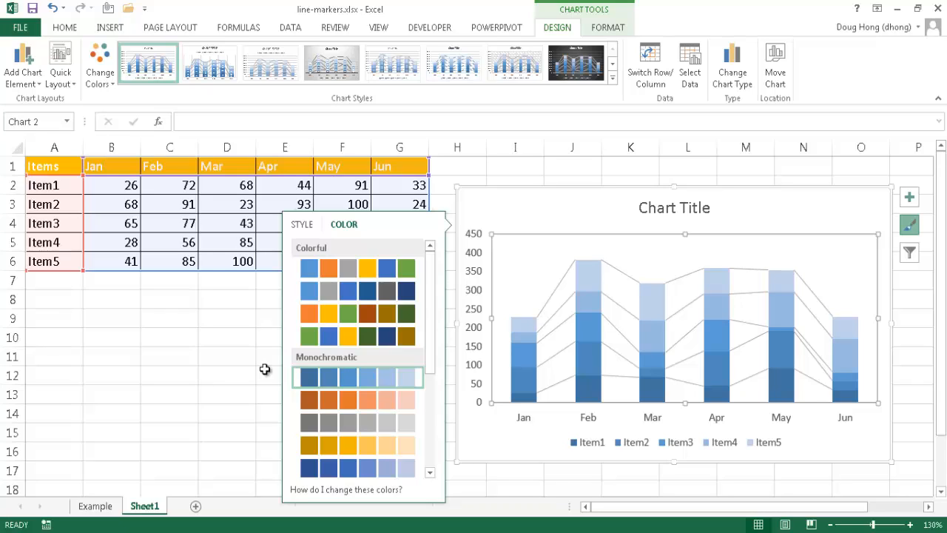
mouse_move(384, 369)
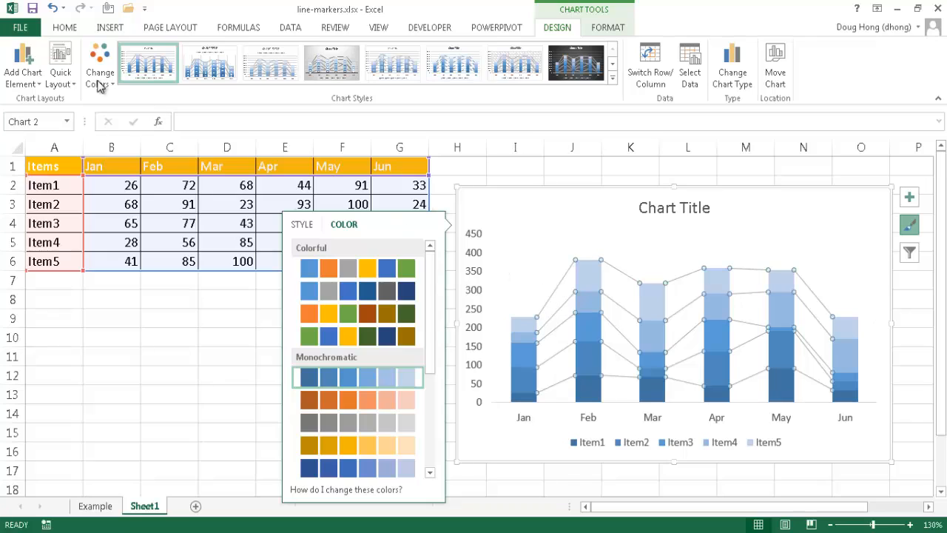
mouse_move(23, 67)
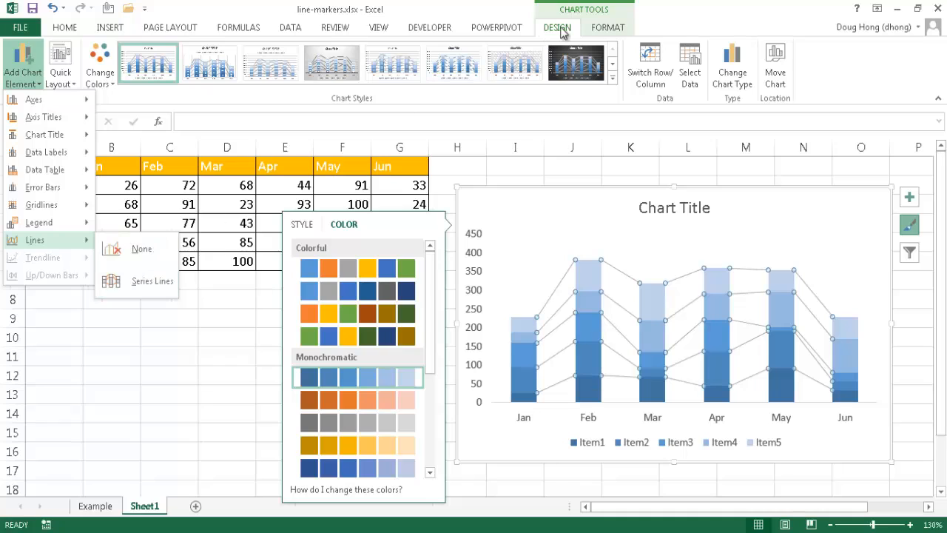
mouse_move(31, 83)
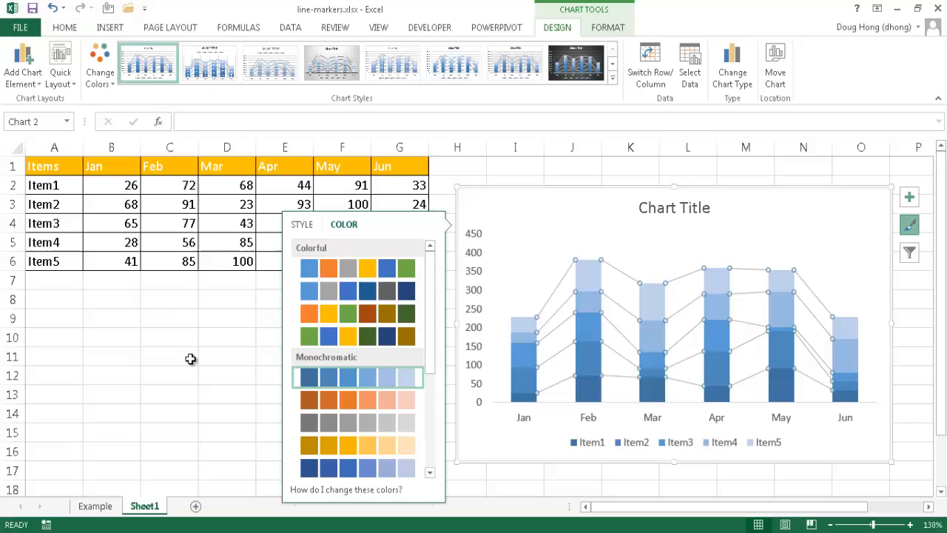
mouse_move(545, 252)
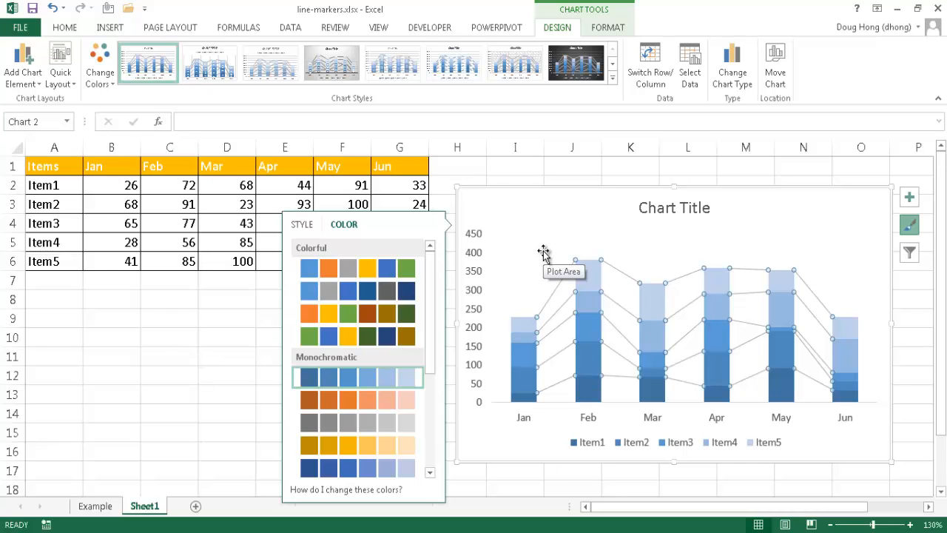